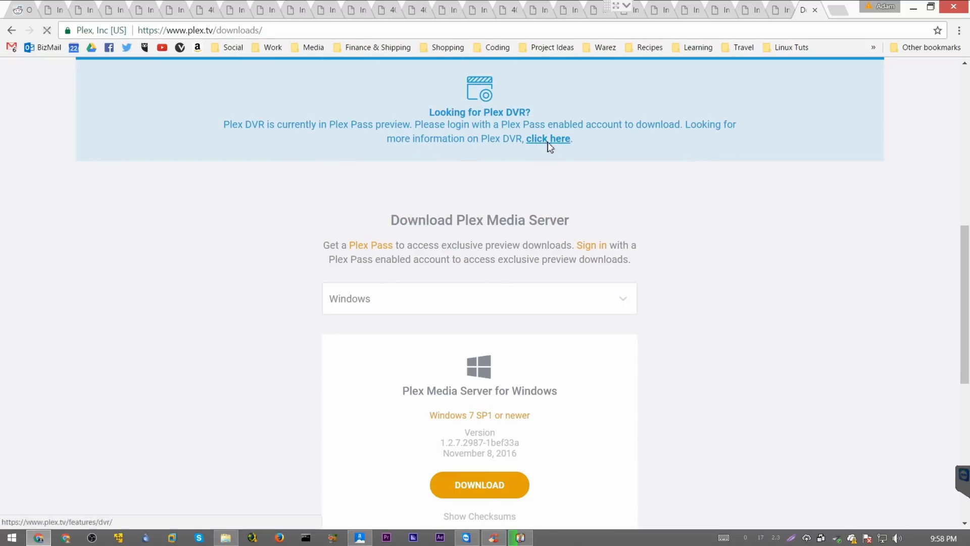
- Navigate to localhost:32400/web/index.html to reach the Plex sign-in page
left_click(479, 485)
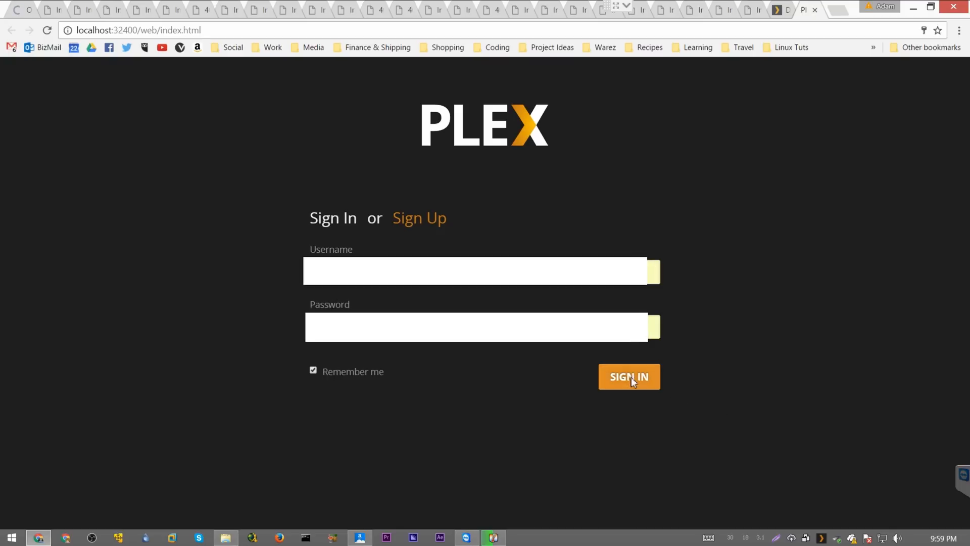
- Sign in and keep server CyberPowerPC with outside-home media access turned off
left_click(629, 376)
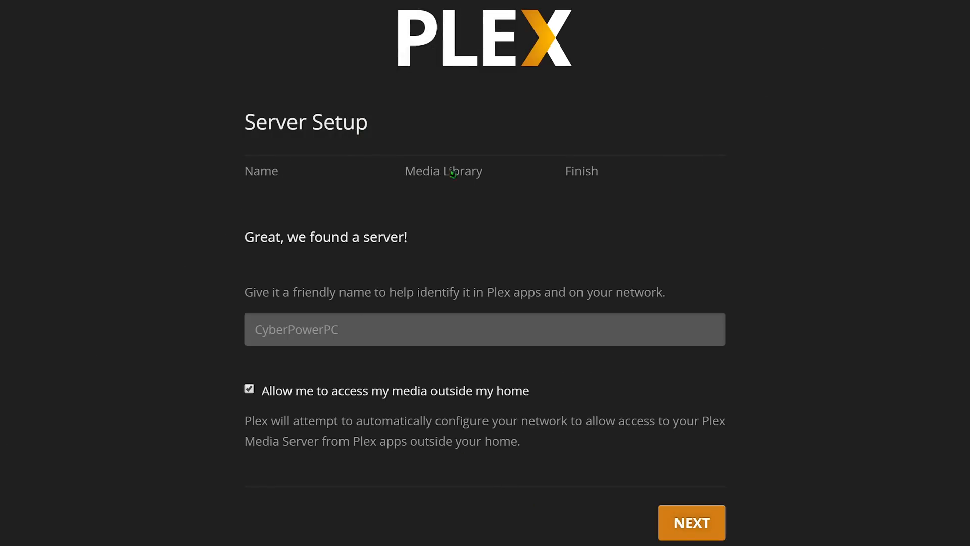
left_click(248, 388)
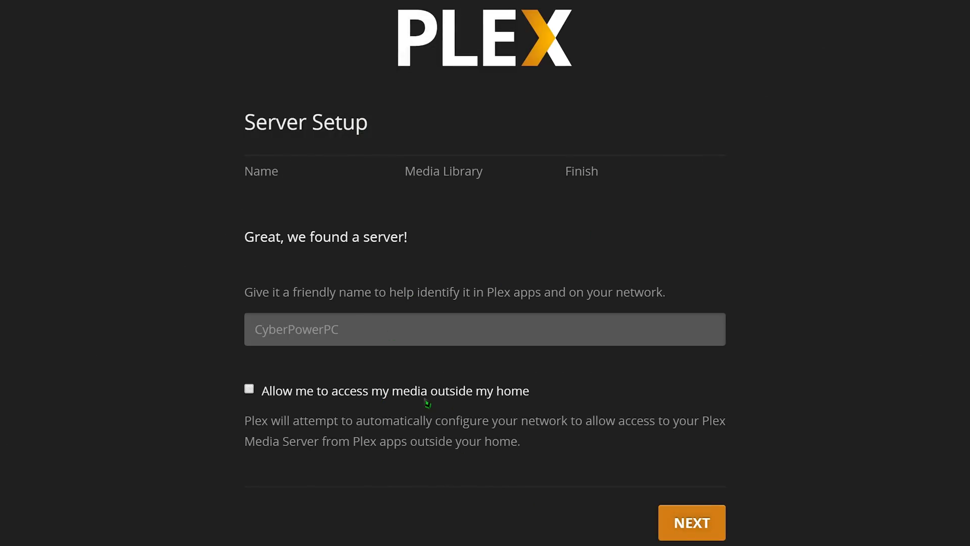
mouse_move(461, 411)
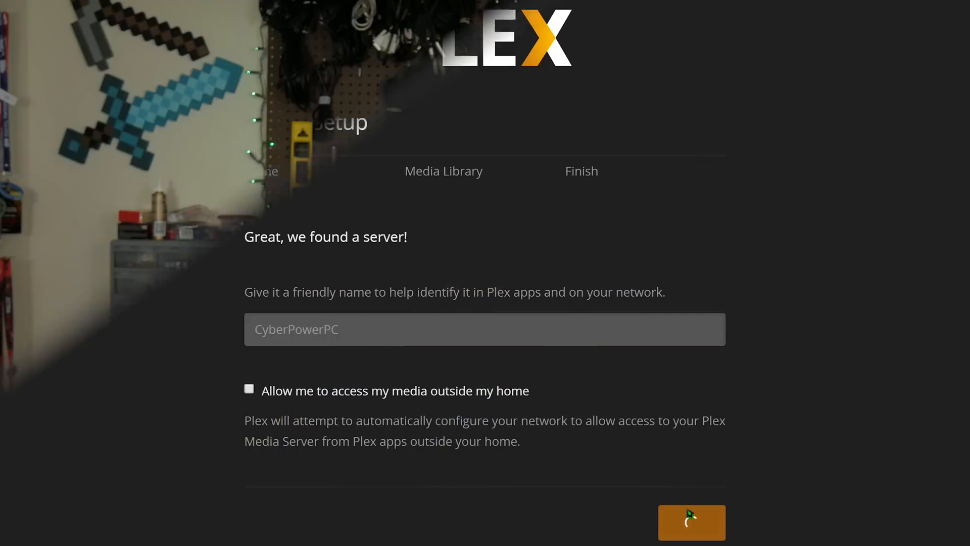
- Advance to the media library step and begin adding a Home Videos library
left_click(691, 536)
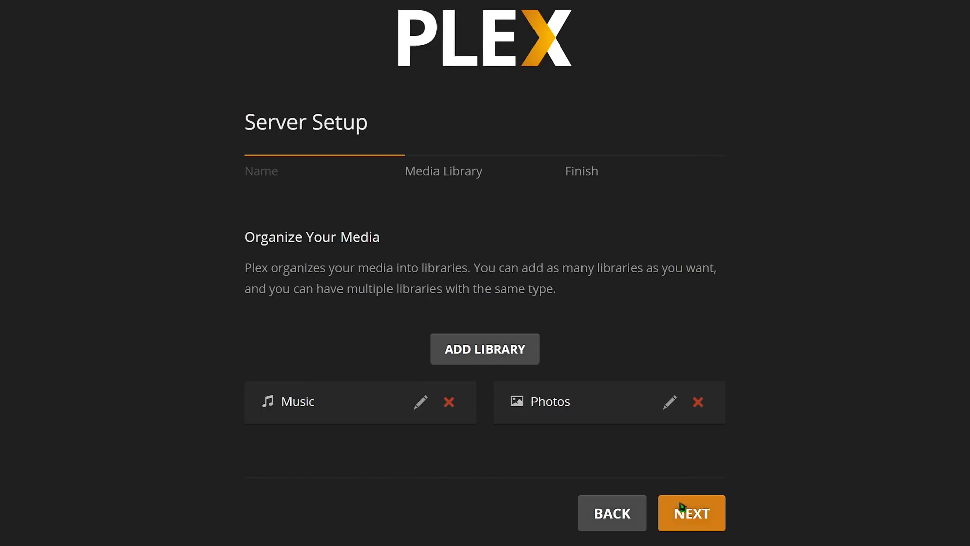
mouse_move(420, 397)
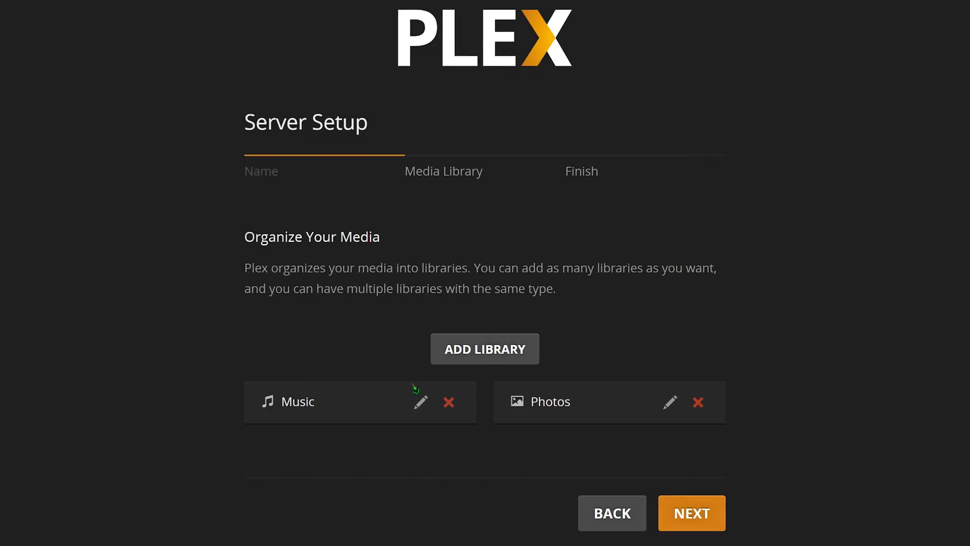
mouse_move(440, 424)
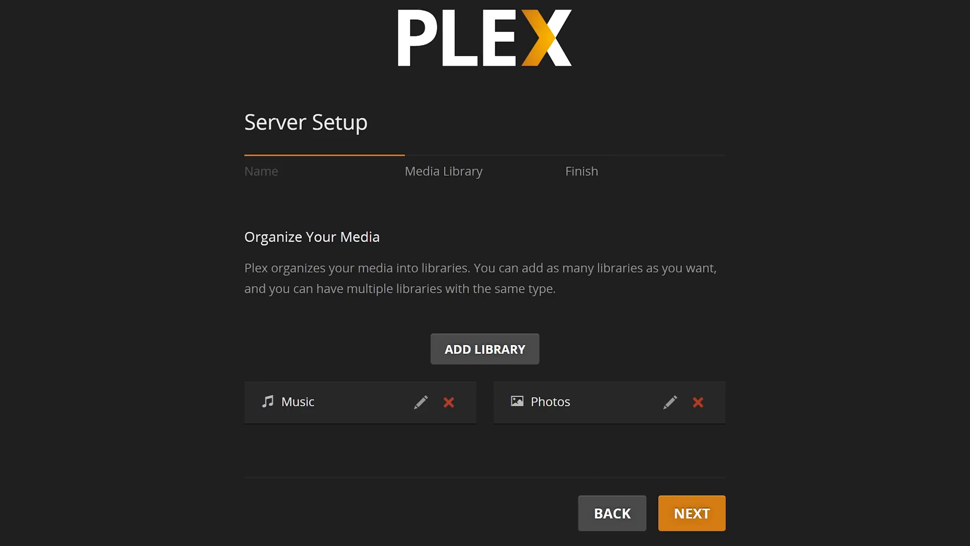
left_click(485, 349)
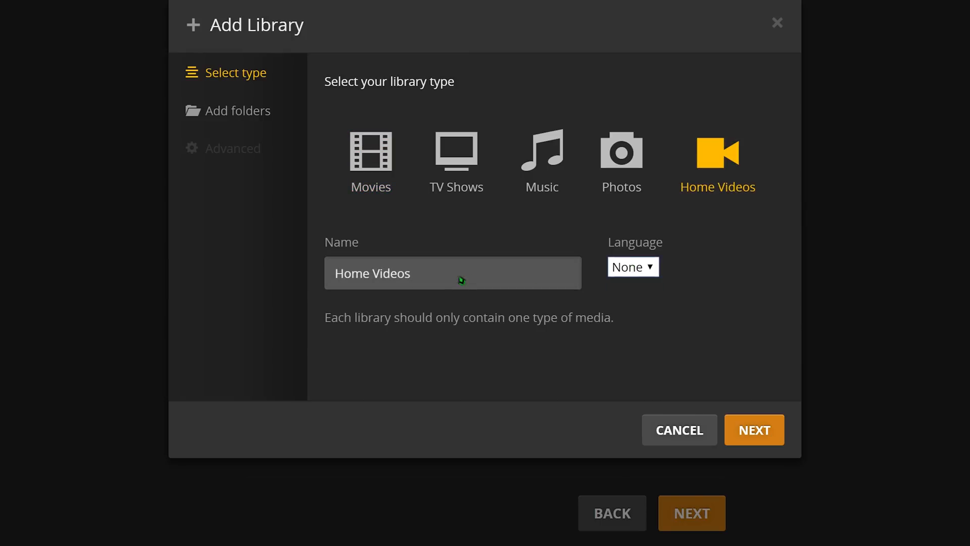
- Create the Home Videos library using the F:\Videos media folder
left_click(753, 430)
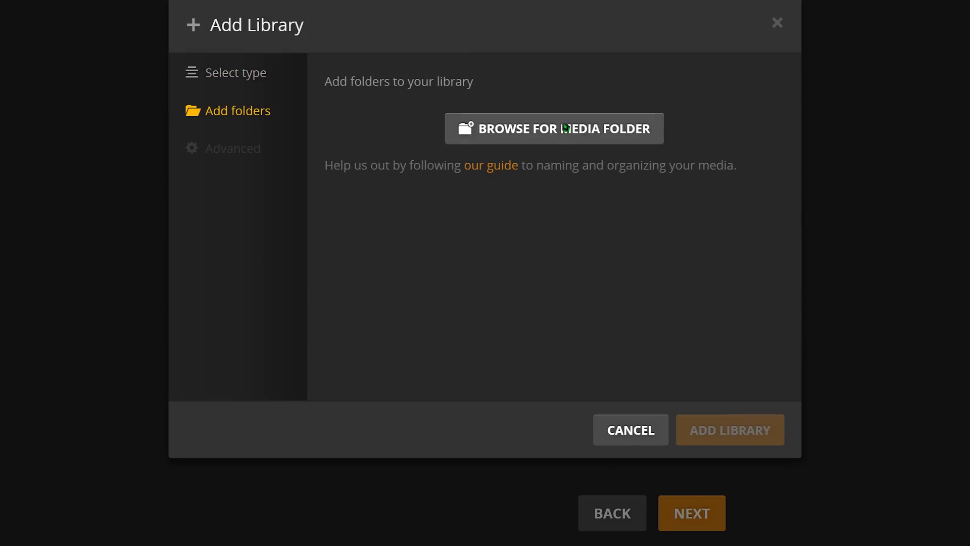
left_click(554, 129)
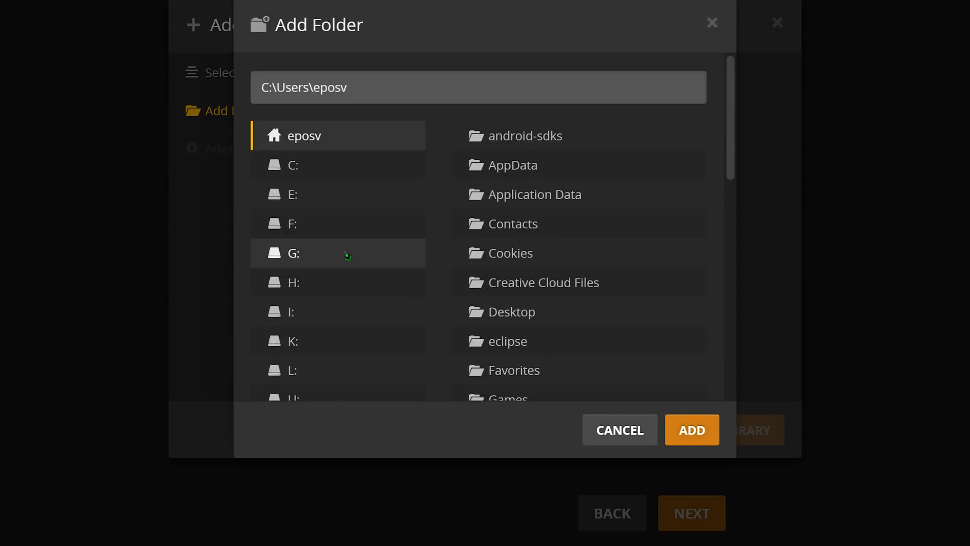
scroll("down", 3)
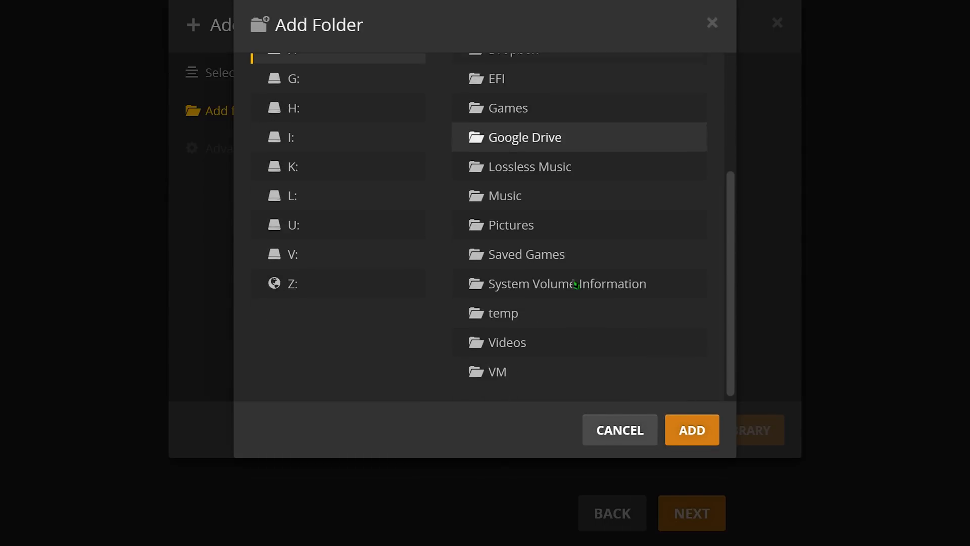
left_click(691, 430)
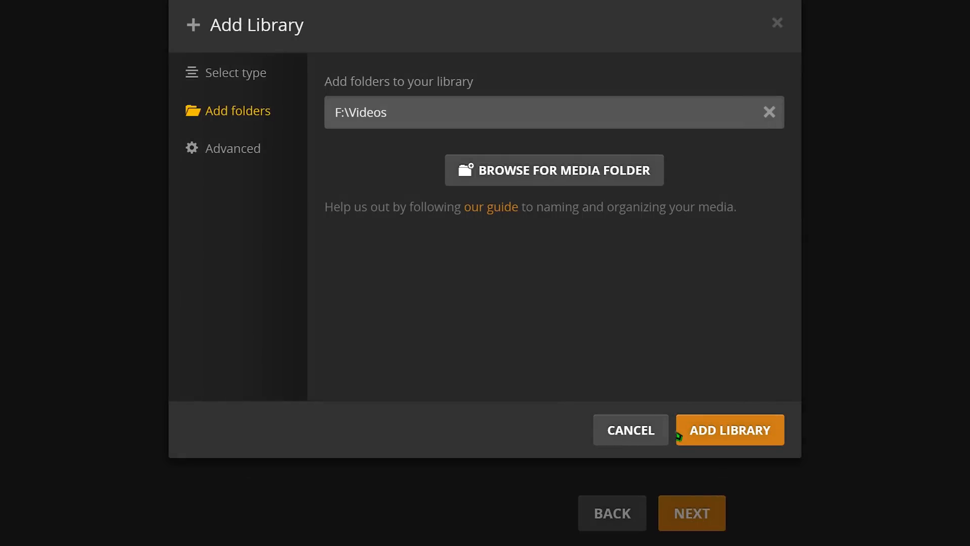
left_click(729, 429)
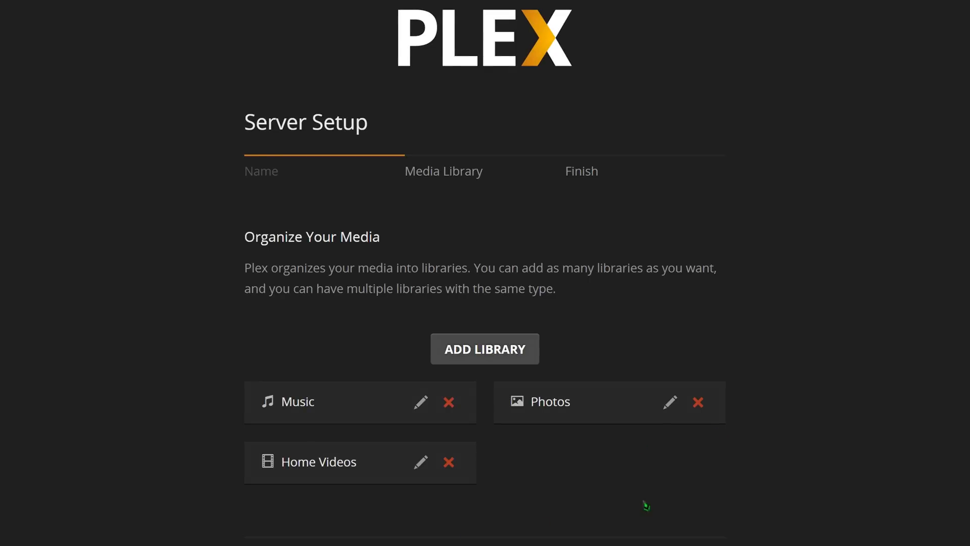
- Save the Photos library folder settings and advance setup to the Finish step
scroll("down", 3)
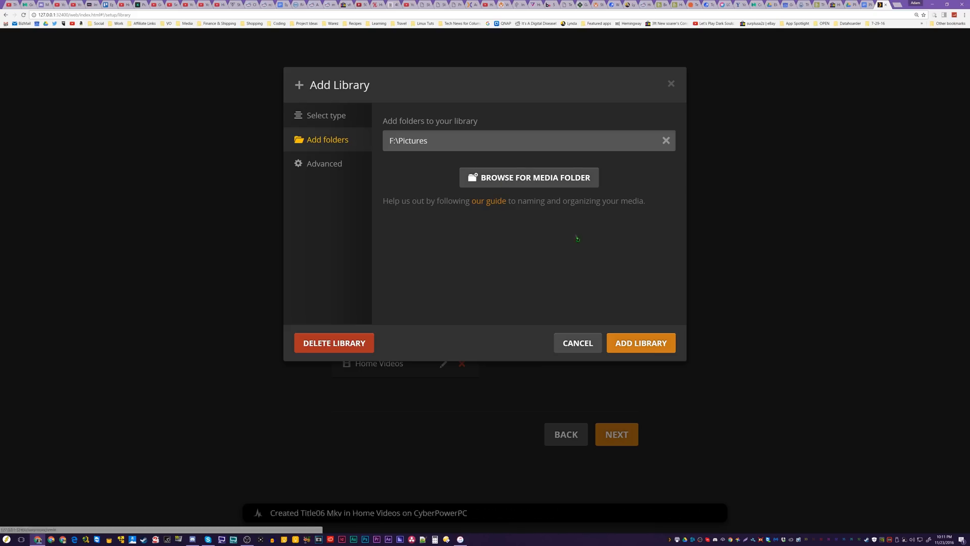
left_click(641, 343)
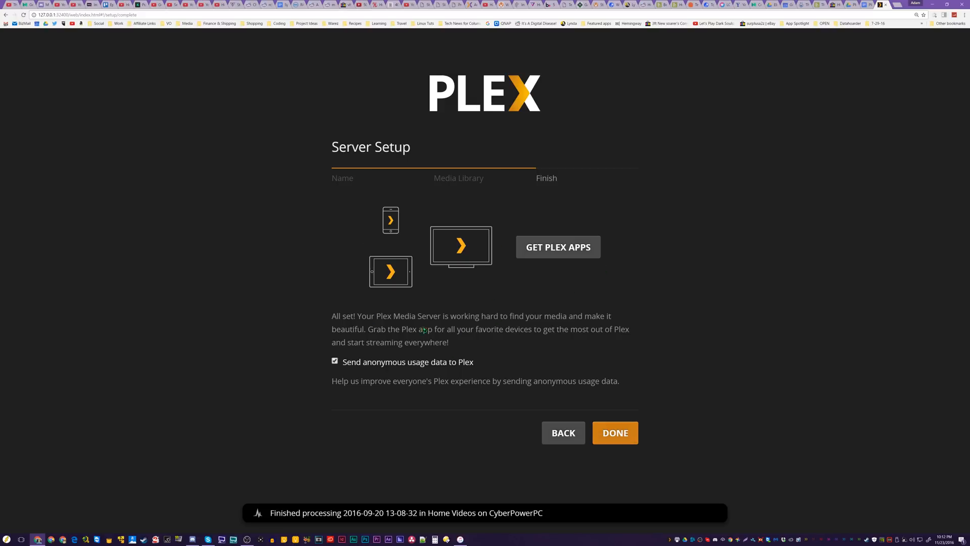
- Turn off anonymous usage data sharing and finish setup to reach the home dashboard
left_click(334, 361)
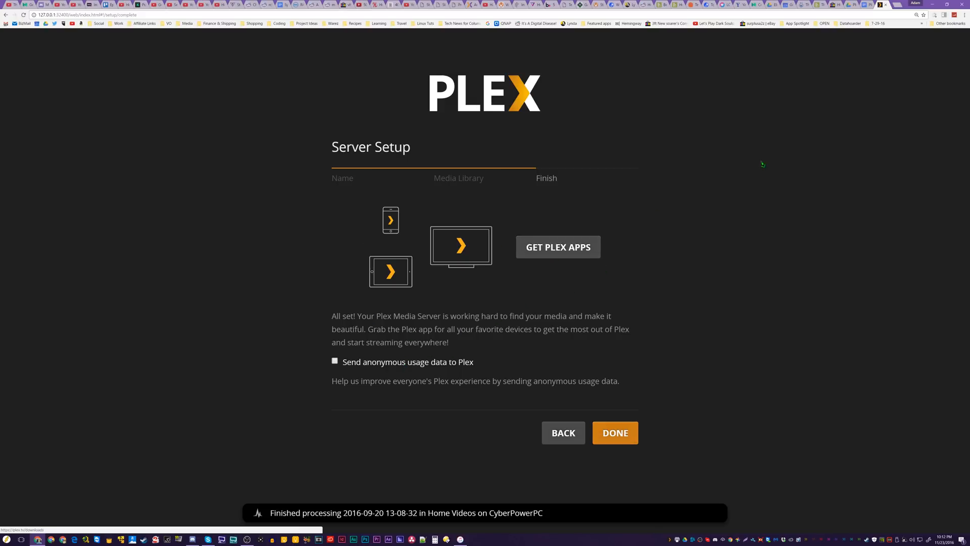
left_click(614, 433)
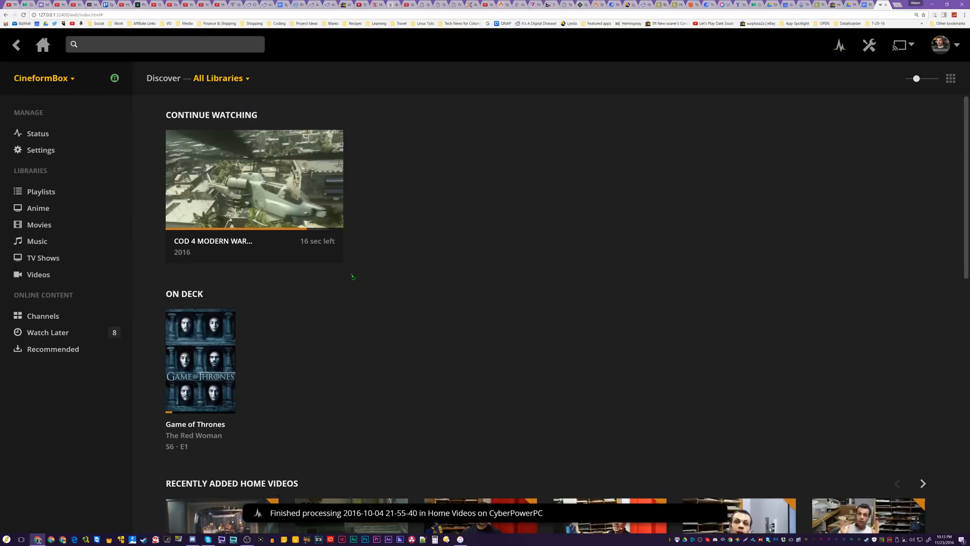
- Play Game of Thrones S6 E1 'The Red Woman' from the beginning via On Deck
left_click(200, 362)
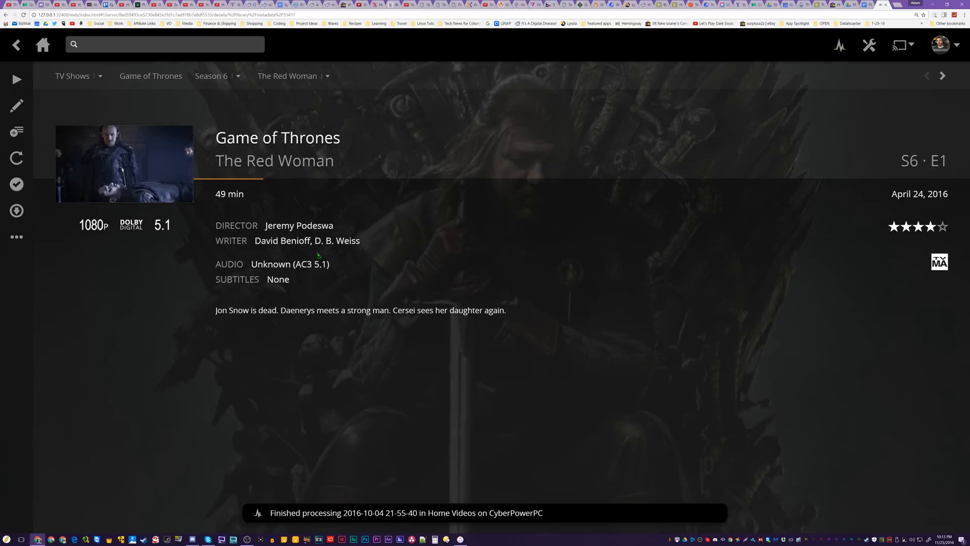
left_click(16, 79)
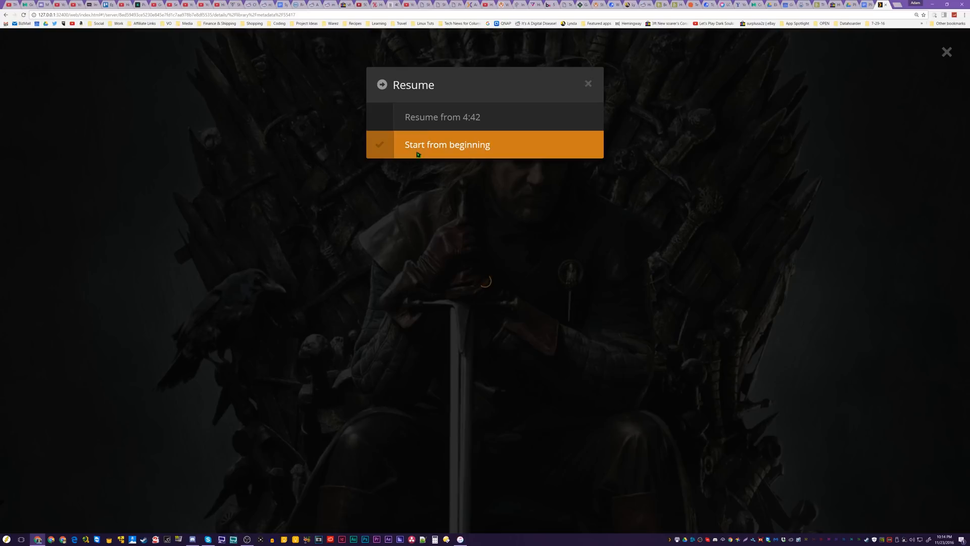
left_click(446, 145)
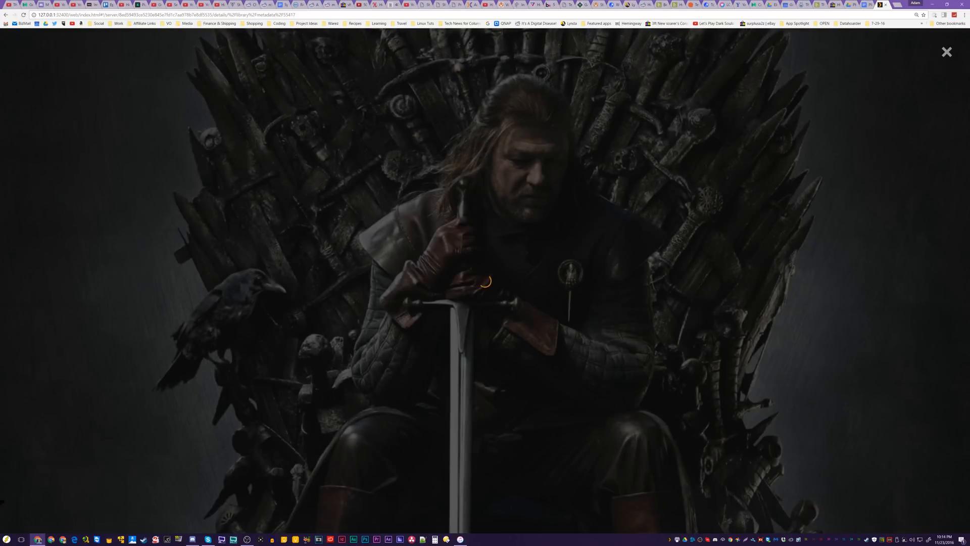